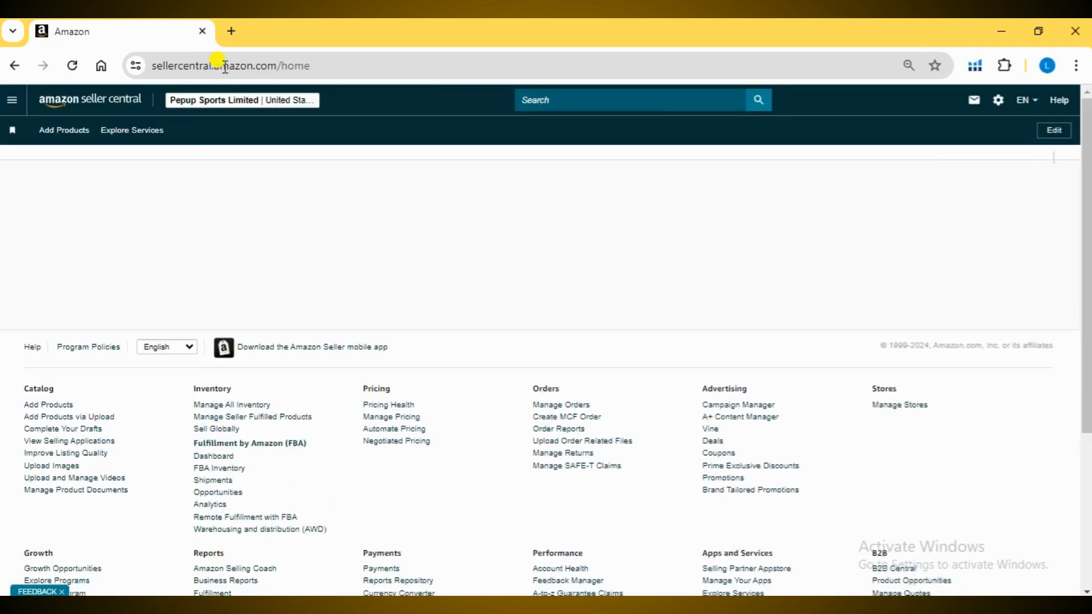
# - Expand the Orders section in the Seller Central navigation menu
pyautogui.click(12, 100)
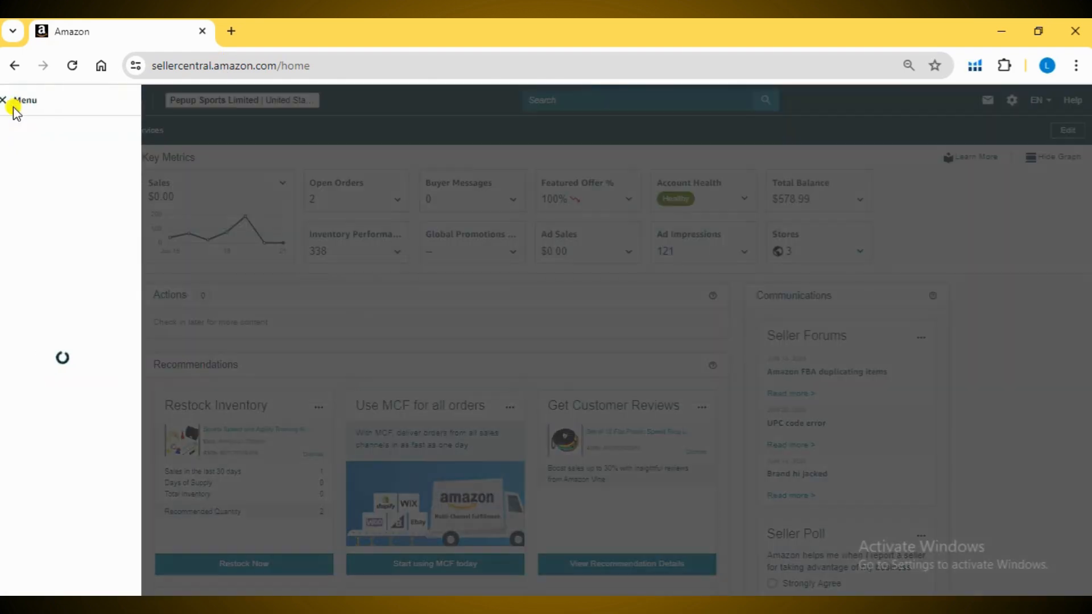
pyautogui.click(23, 221)
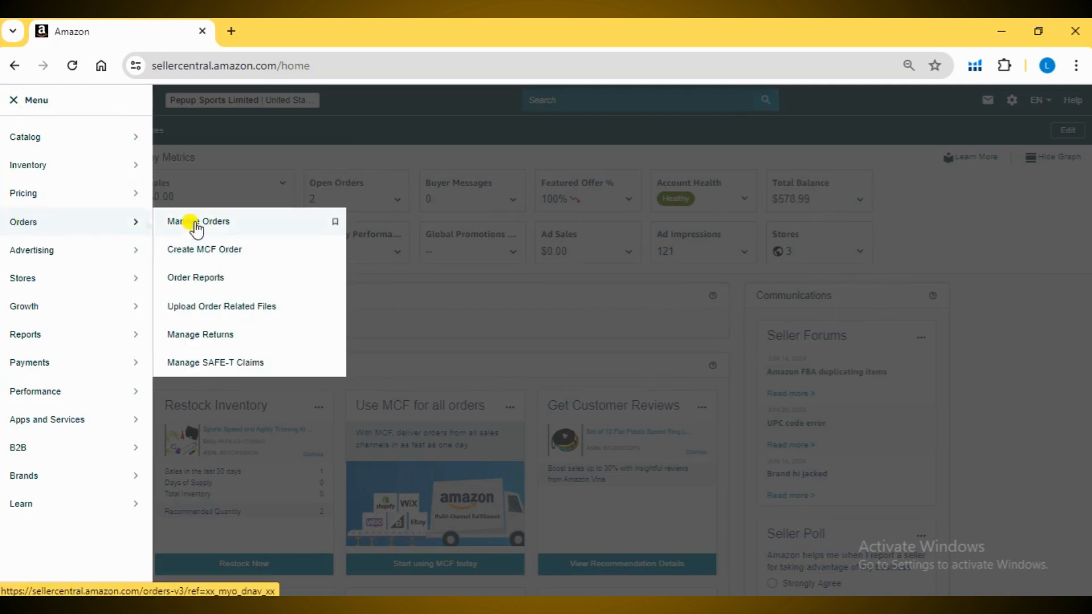
# - Go to Manage Orders and browse the 117 Fulfilled by Amazon orders
pyautogui.click(198, 221)
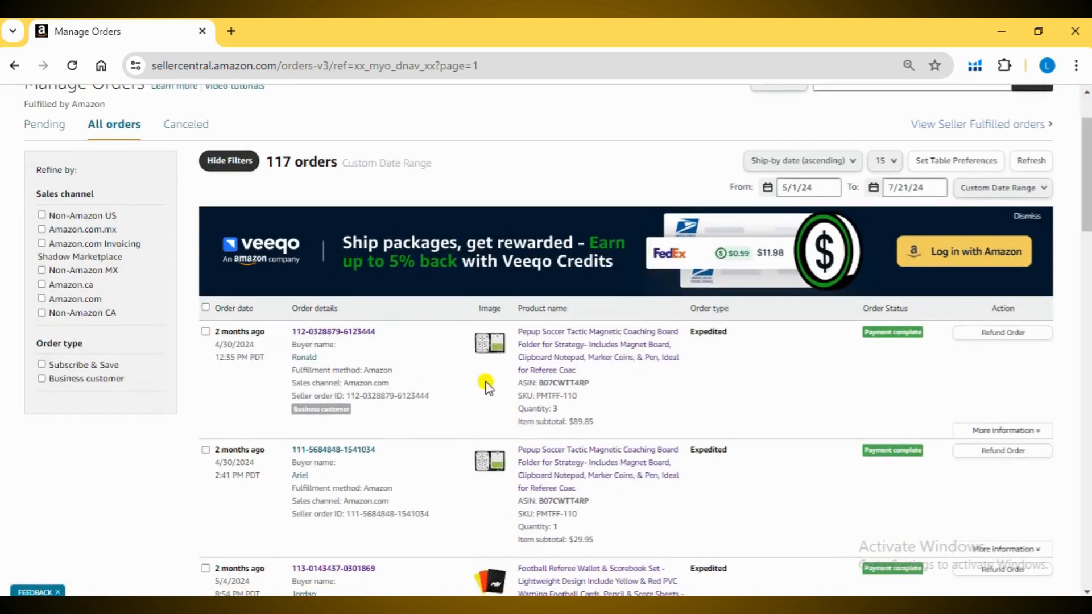
pyautogui.moveTo(941, 132)
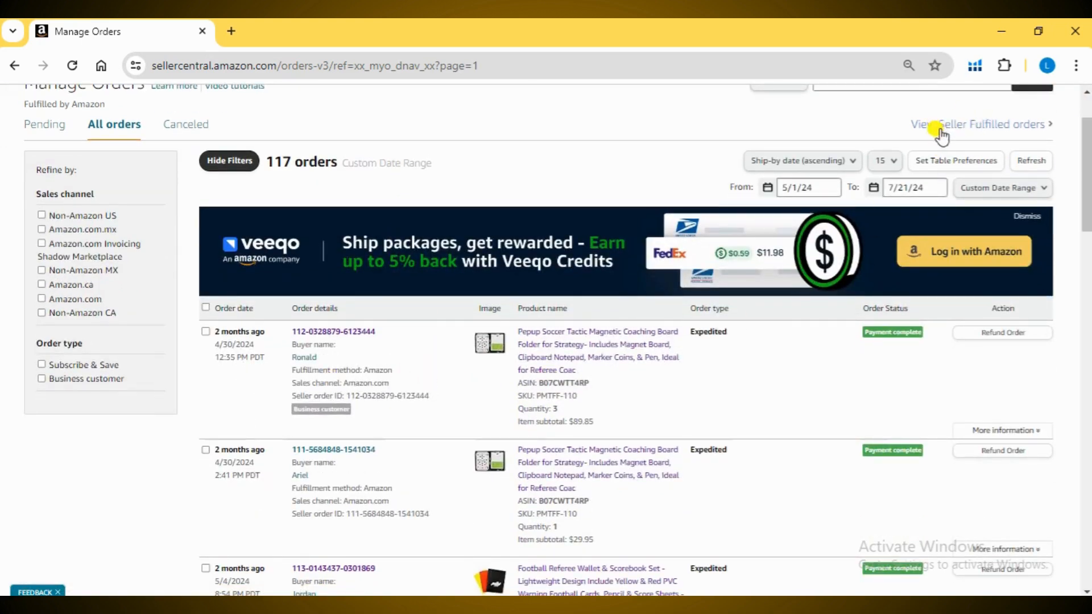
pyautogui.click(978, 124)
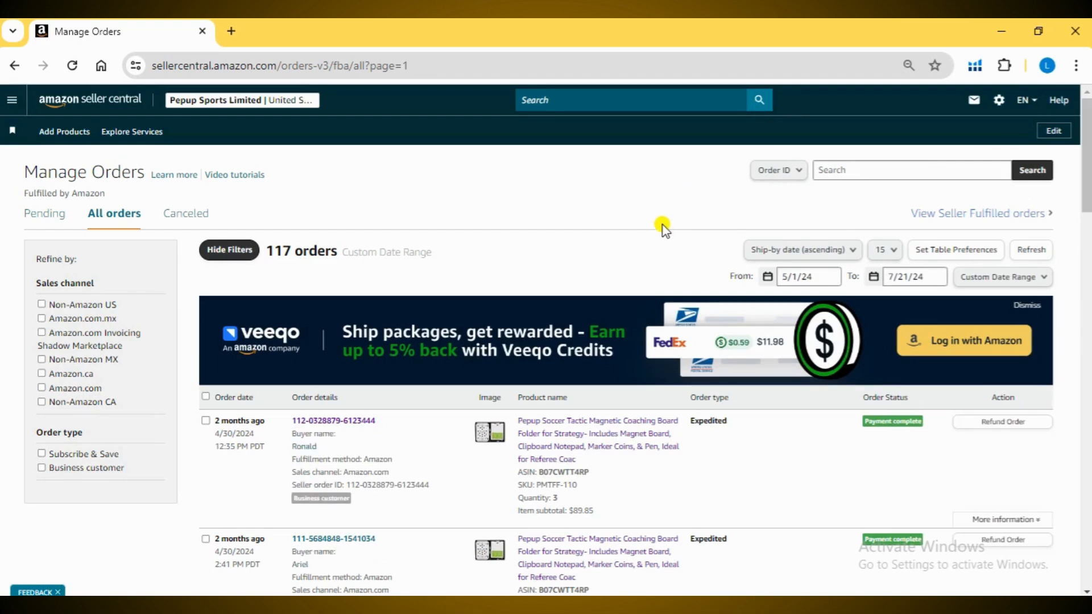
pyautogui.scroll(-3)
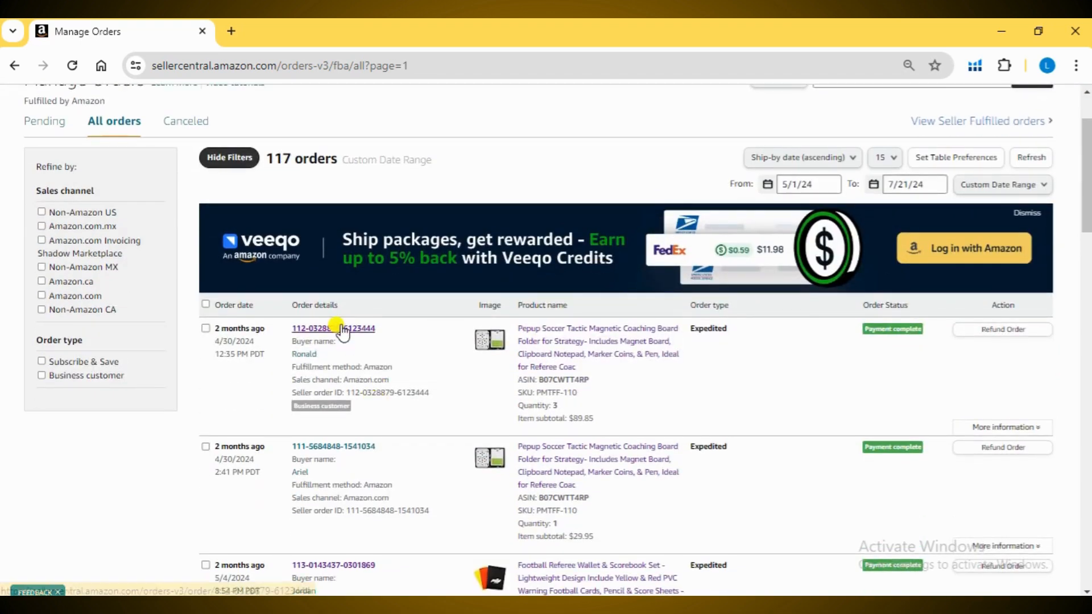
pyautogui.click(311, 329)
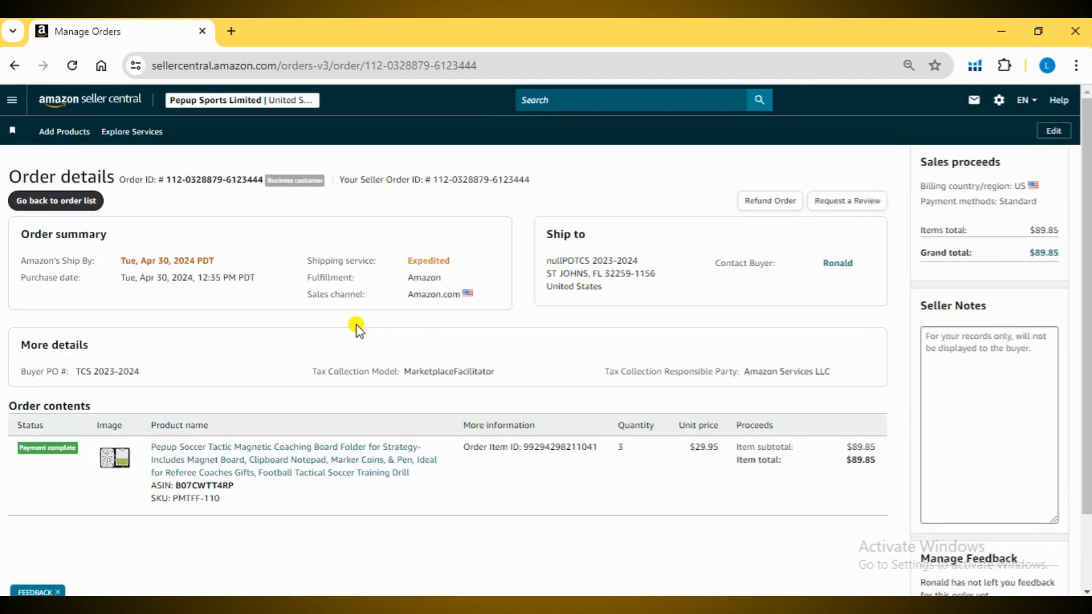
pyautogui.moveTo(960, 253)
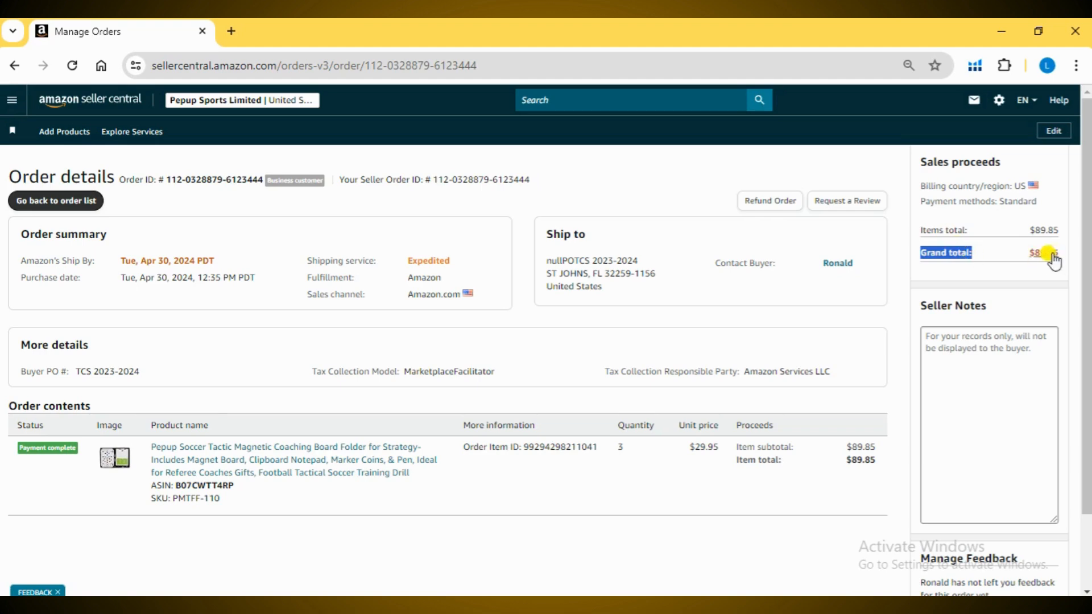
pyautogui.click(1045, 253)
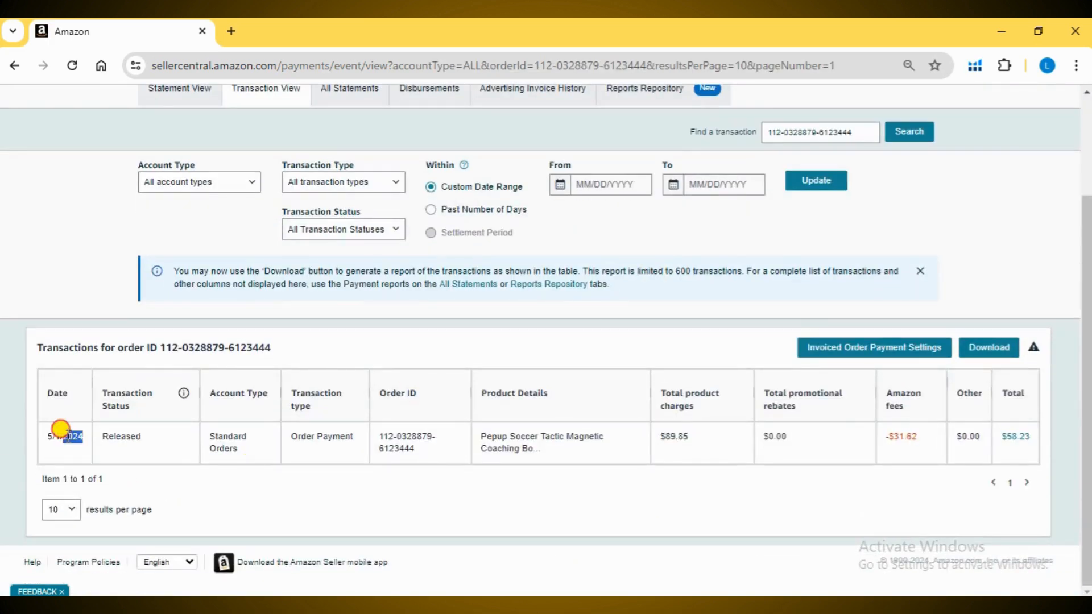
pyautogui.doubleClick(121, 437)
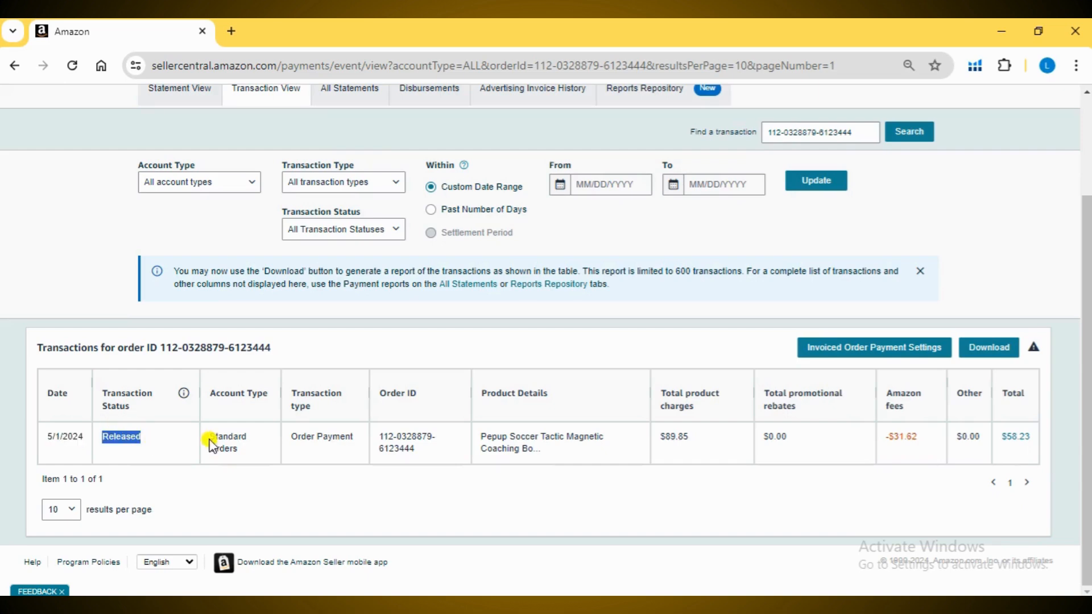
pyautogui.doubleClick(407, 443)
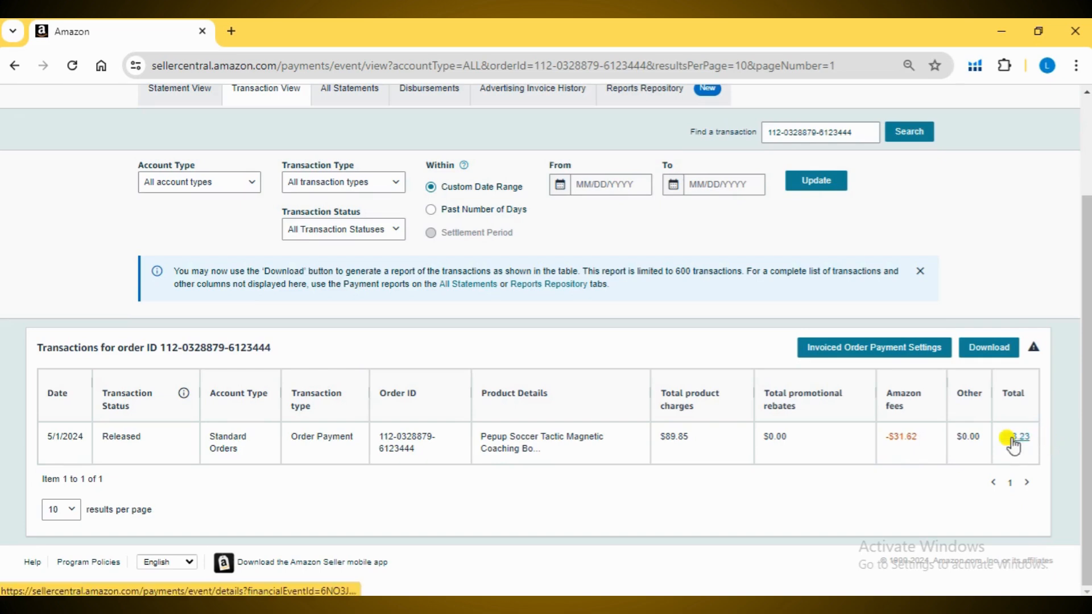
# - Open Transaction Details for the $58.23 payment and highlight the balance change
pyautogui.click(1016, 440)
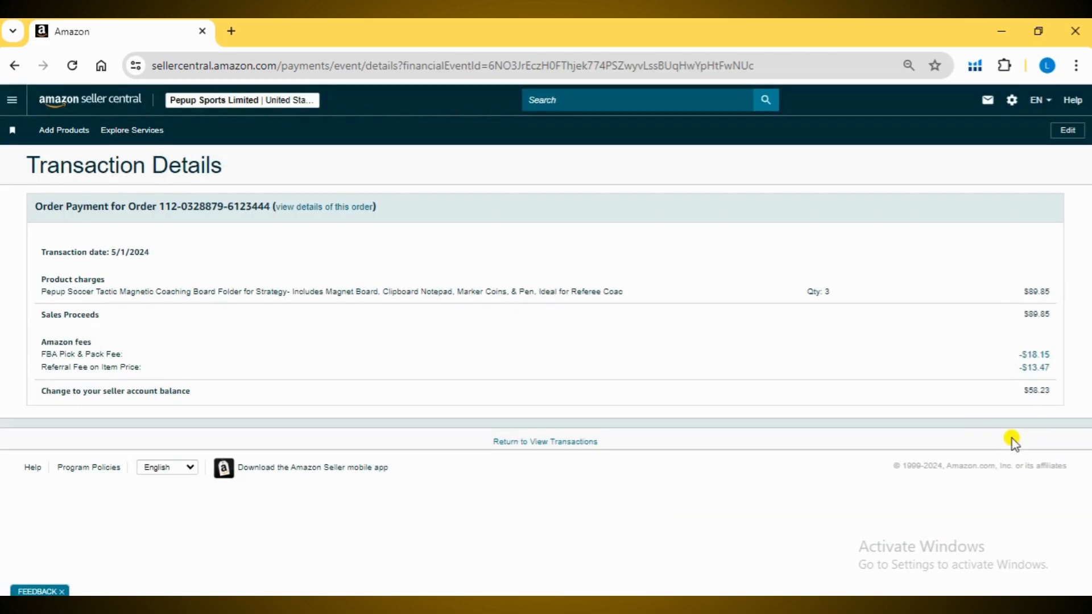
pyautogui.moveTo(1012, 291)
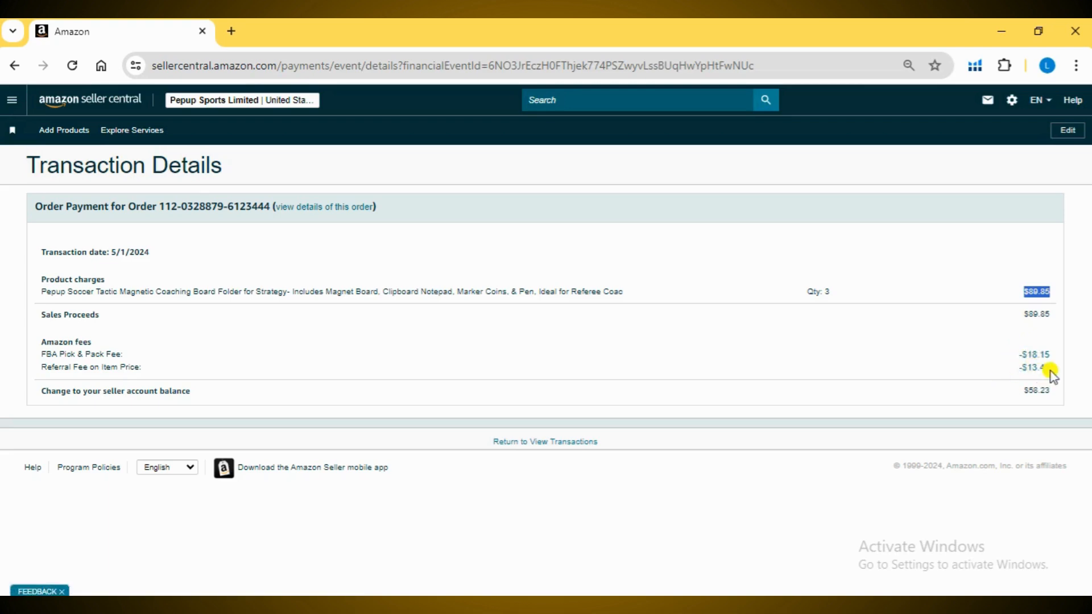
pyautogui.moveTo(1028, 396)
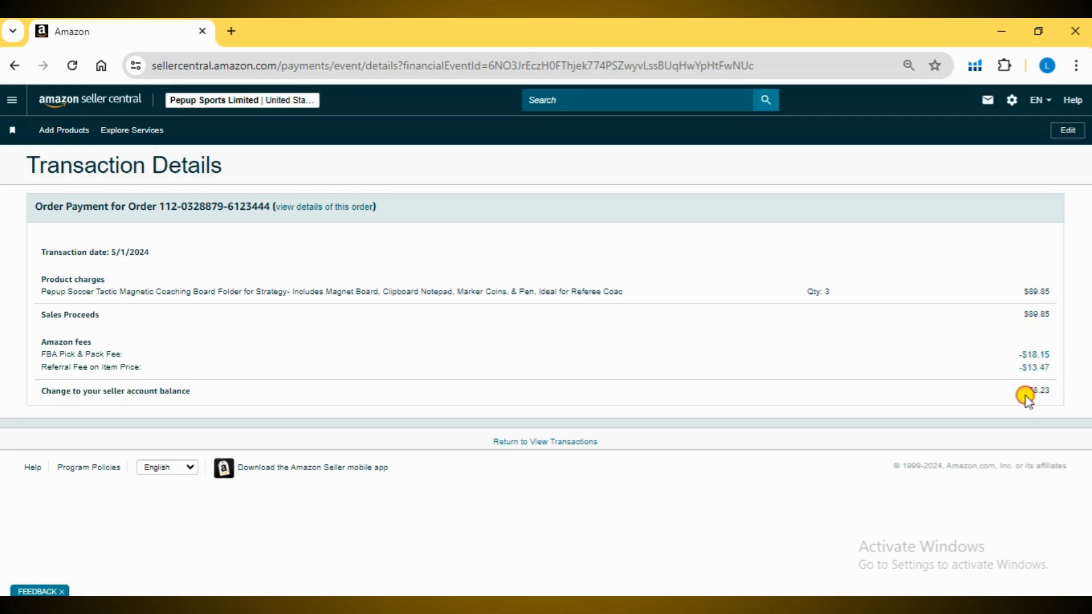
pyautogui.doubleClick(1036, 391)
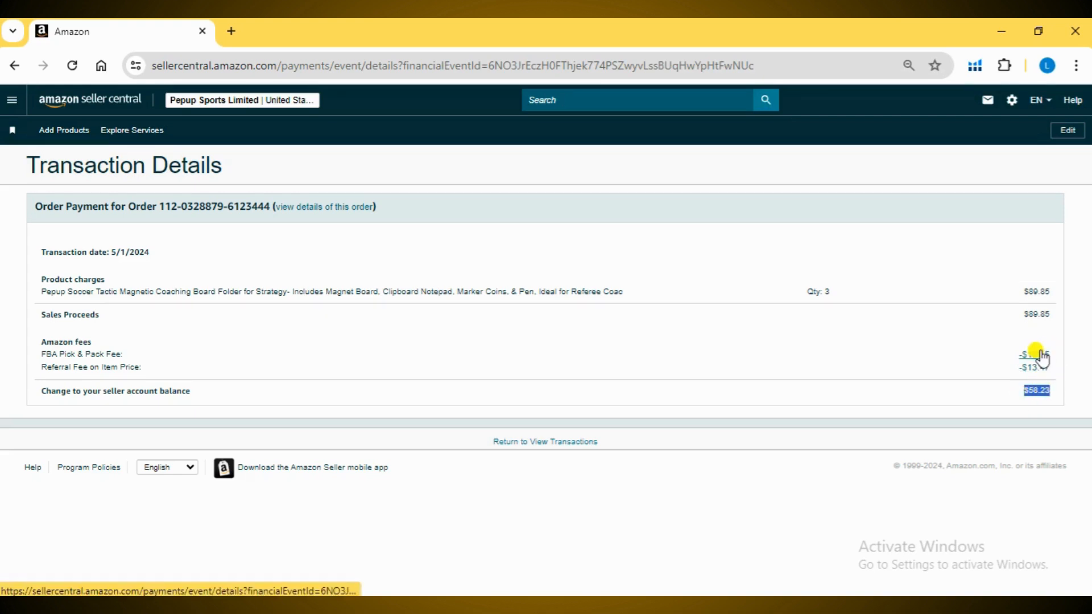
pyautogui.click(1030, 355)
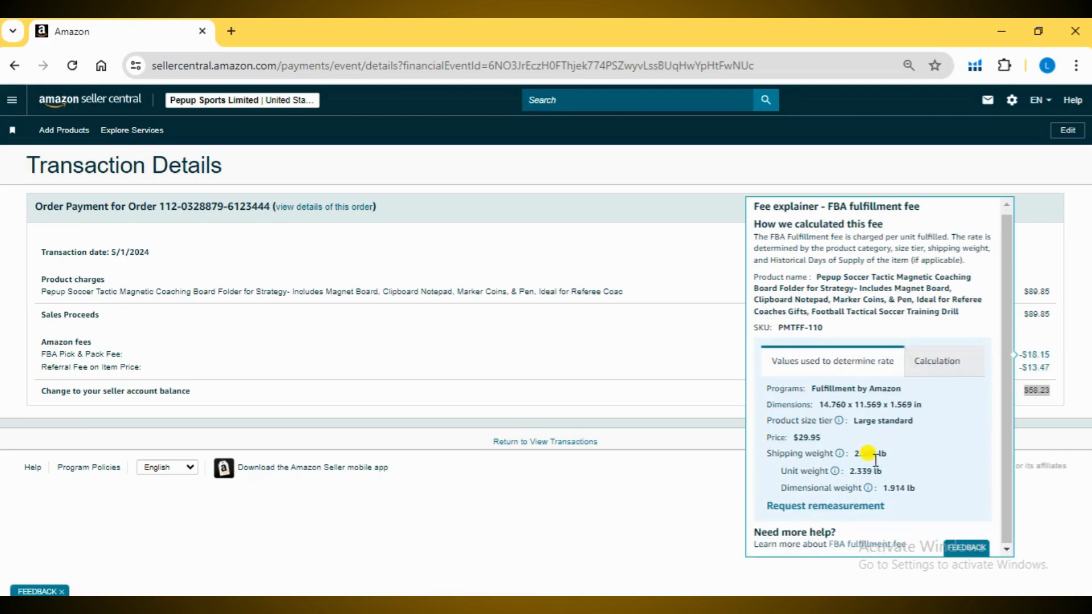
pyautogui.click(937, 361)
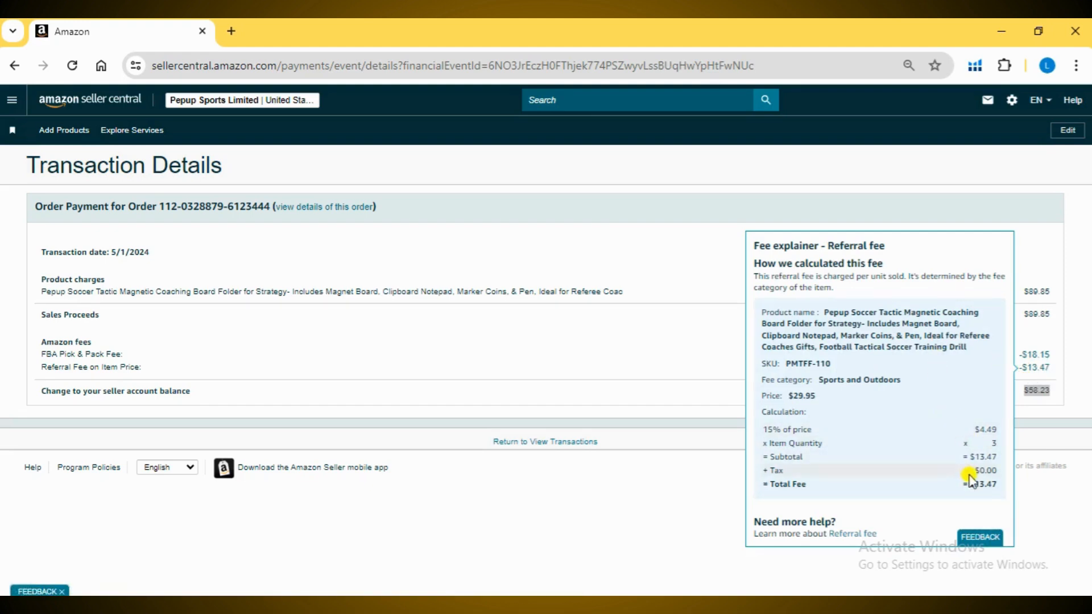
pyautogui.moveTo(1040, 428)
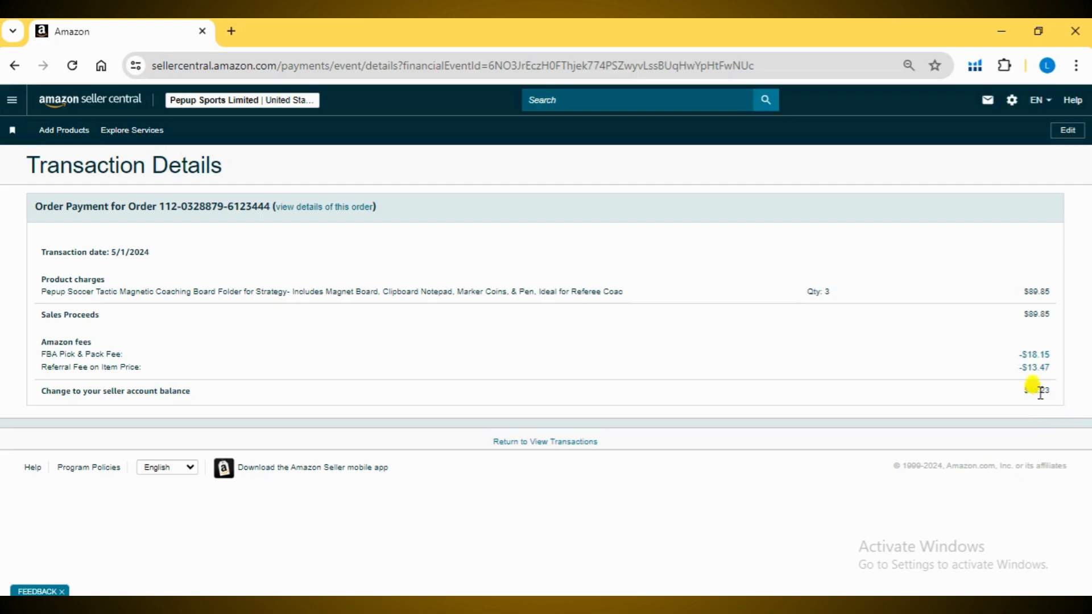
pyautogui.doubleClick(1037, 390)
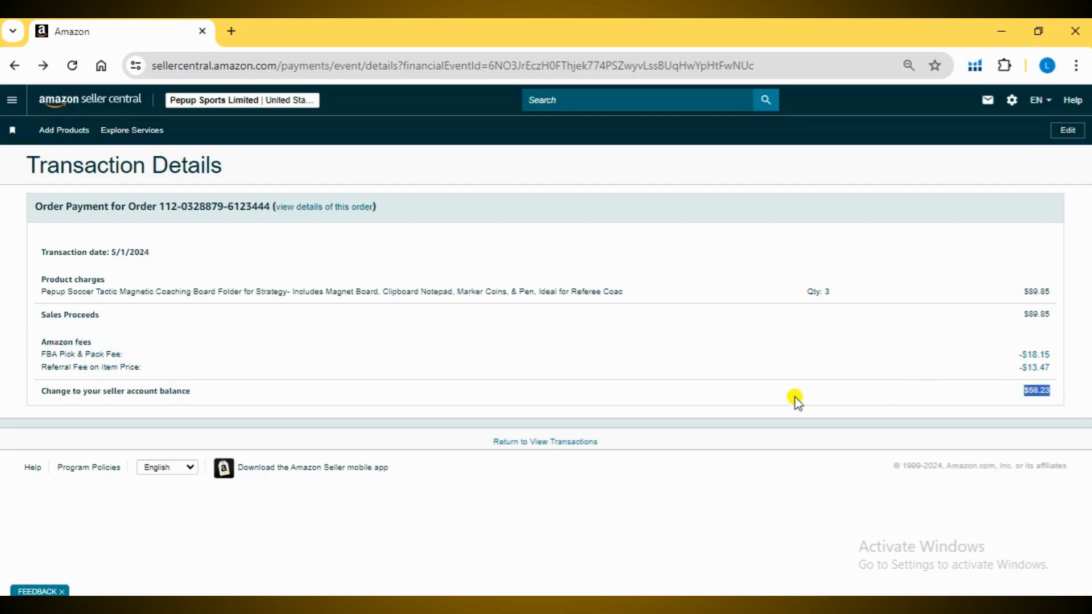
pyautogui.click(545, 441)
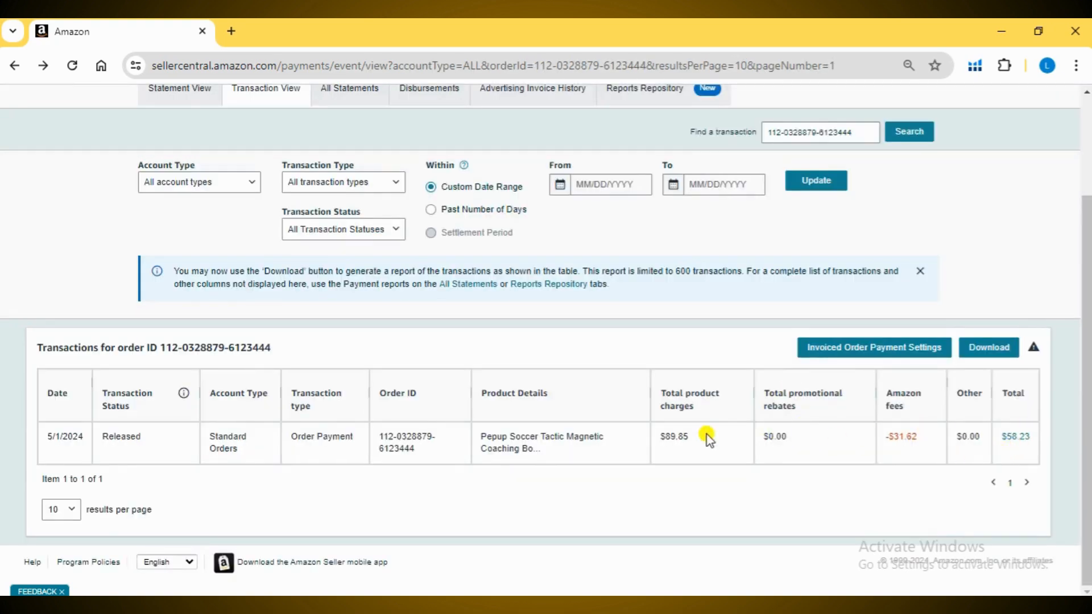
pyautogui.scroll(3)
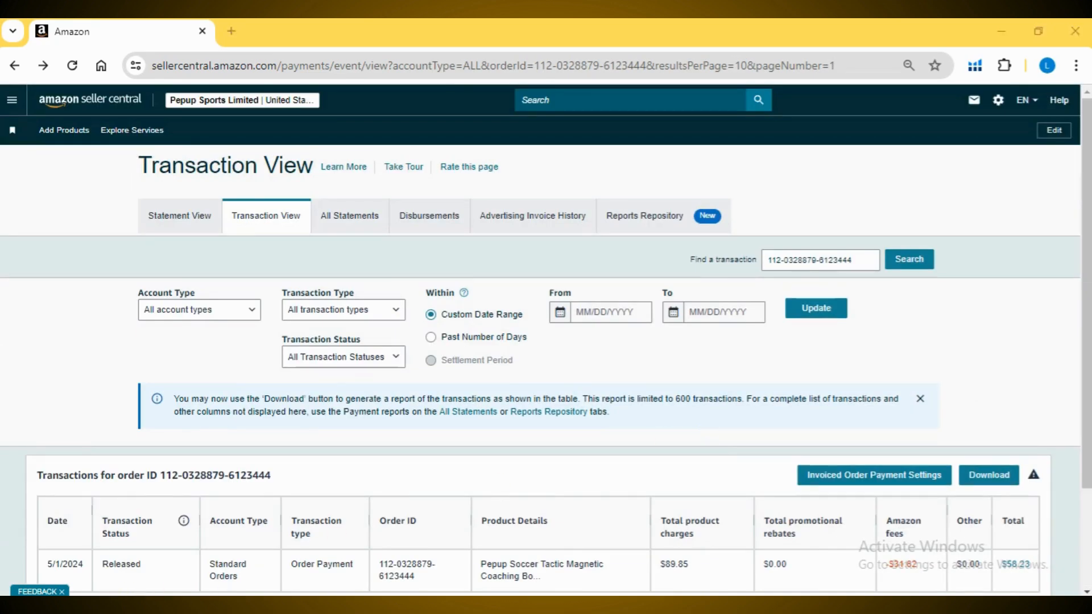